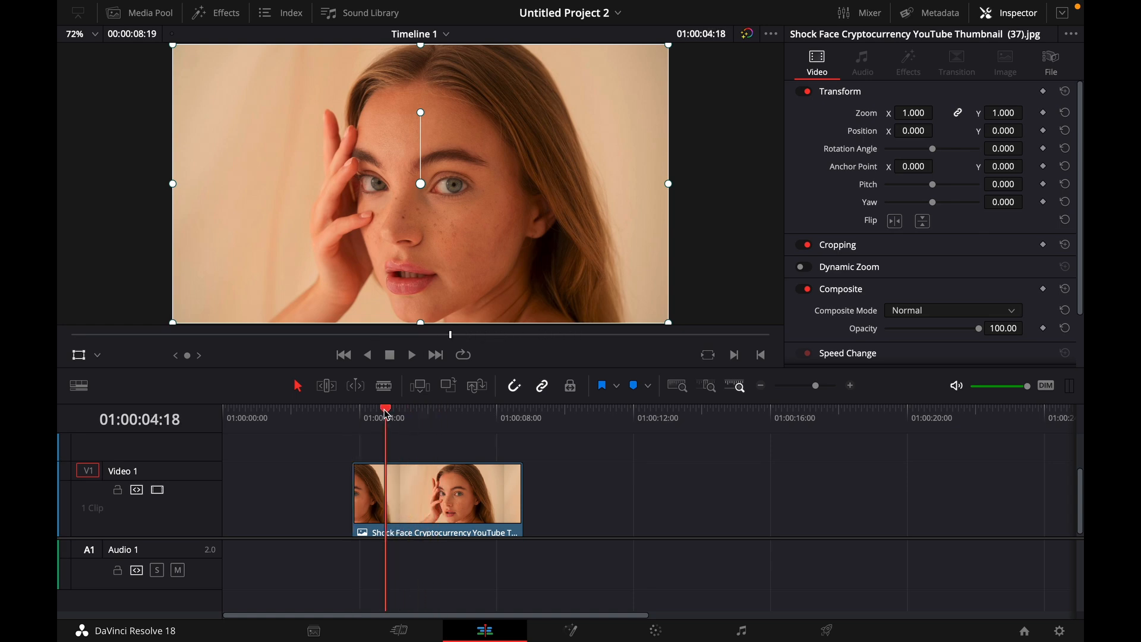
Place the playhead on the photo clip's first frame with Transform settings visible.
click(353, 408)
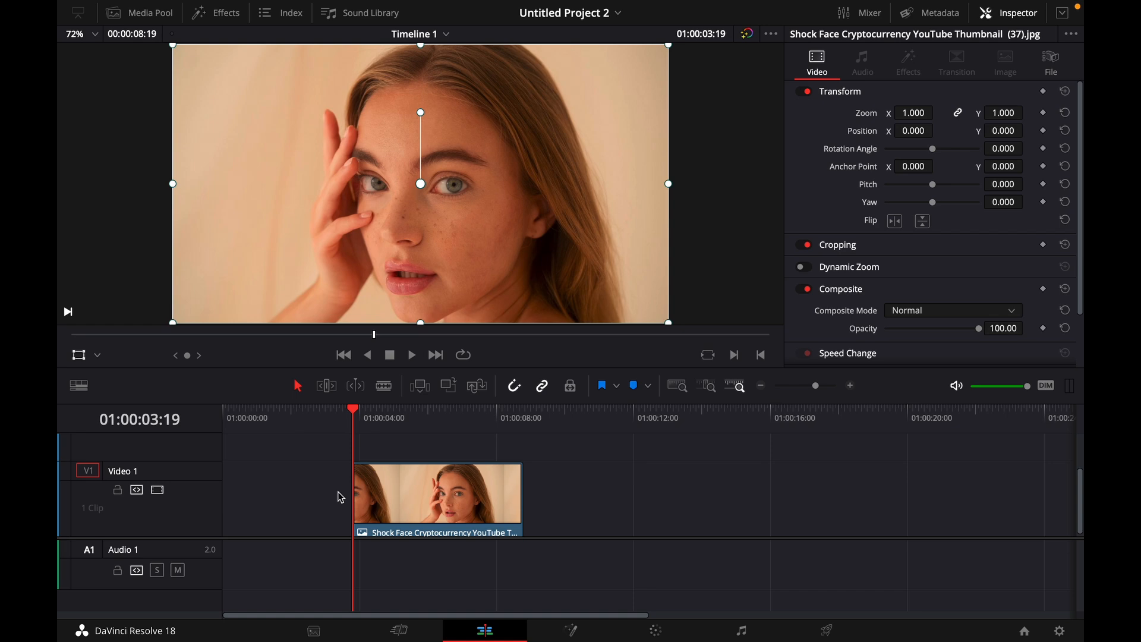
mouse_move(342, 496)
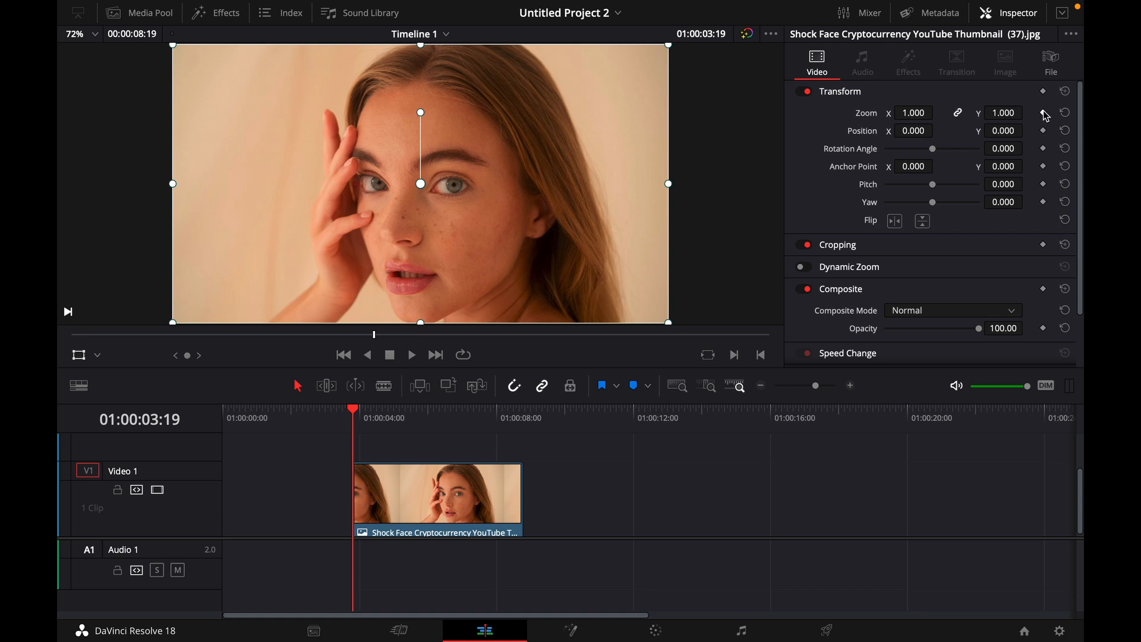
mouse_move(1043, 132)
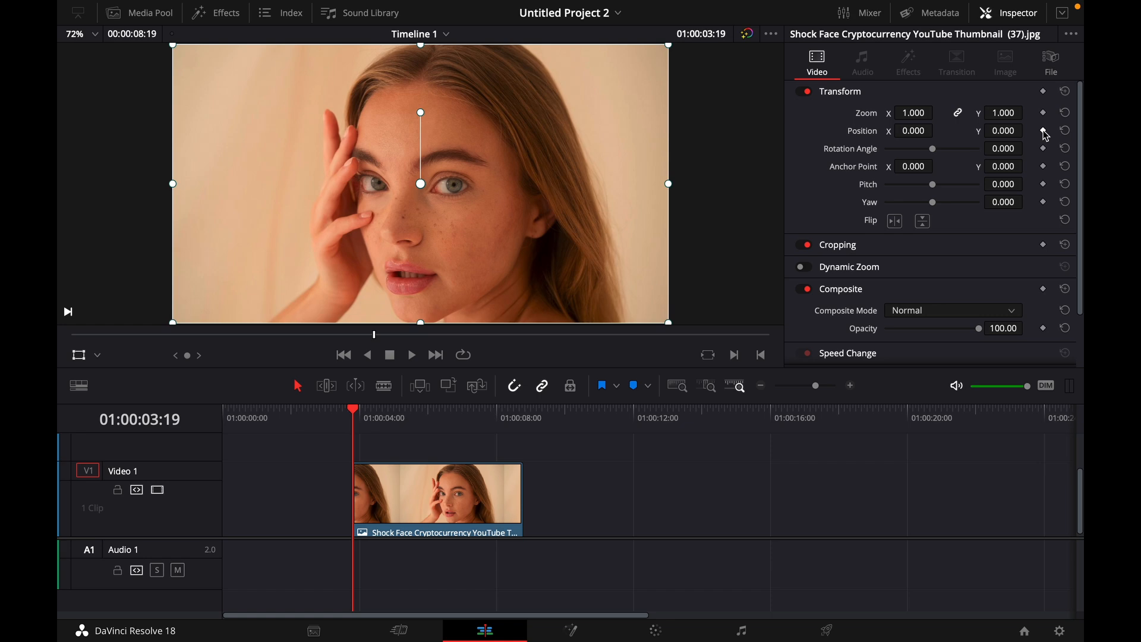
Add a starting Position keyframe, then a later one with Position X at 3.208 for the pan.
click(1043, 130)
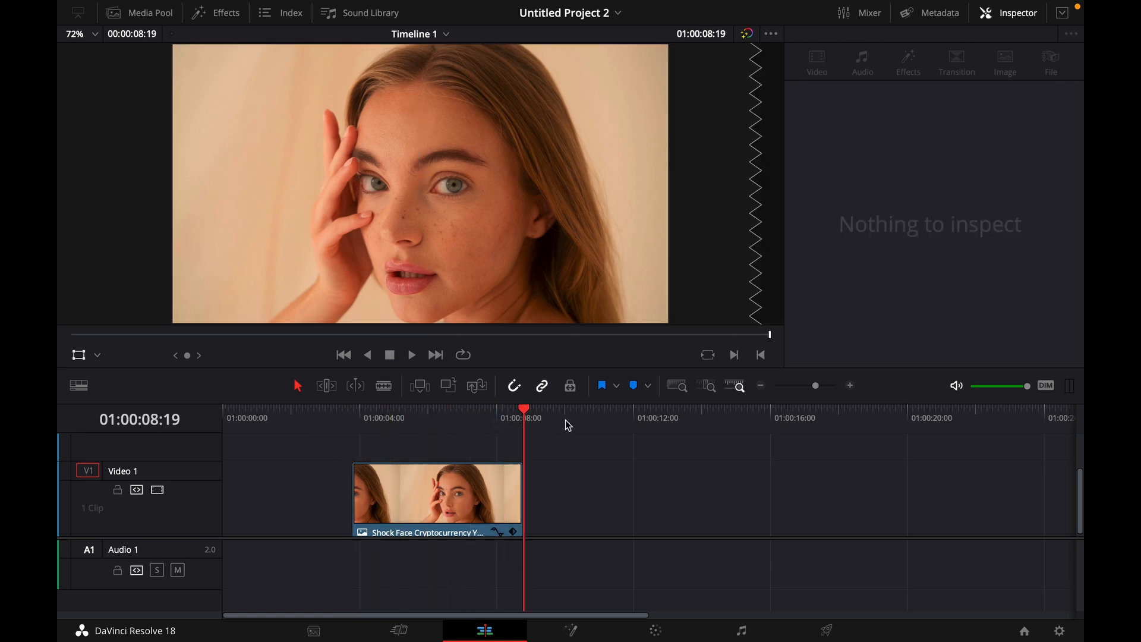
click(436, 495)
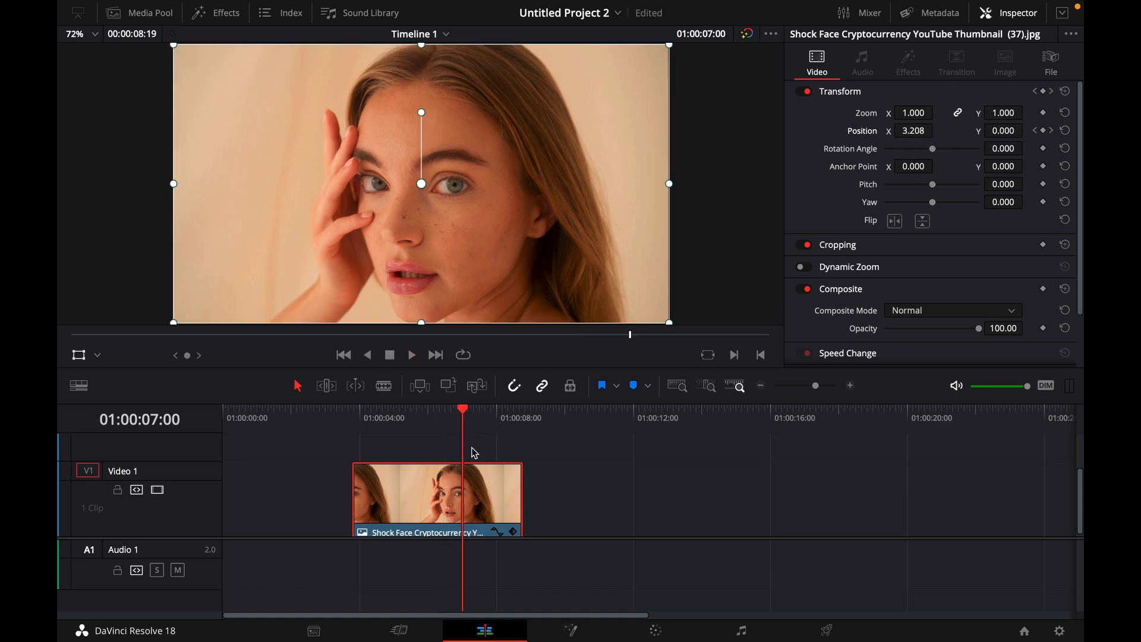
mouse_move(465, 415)
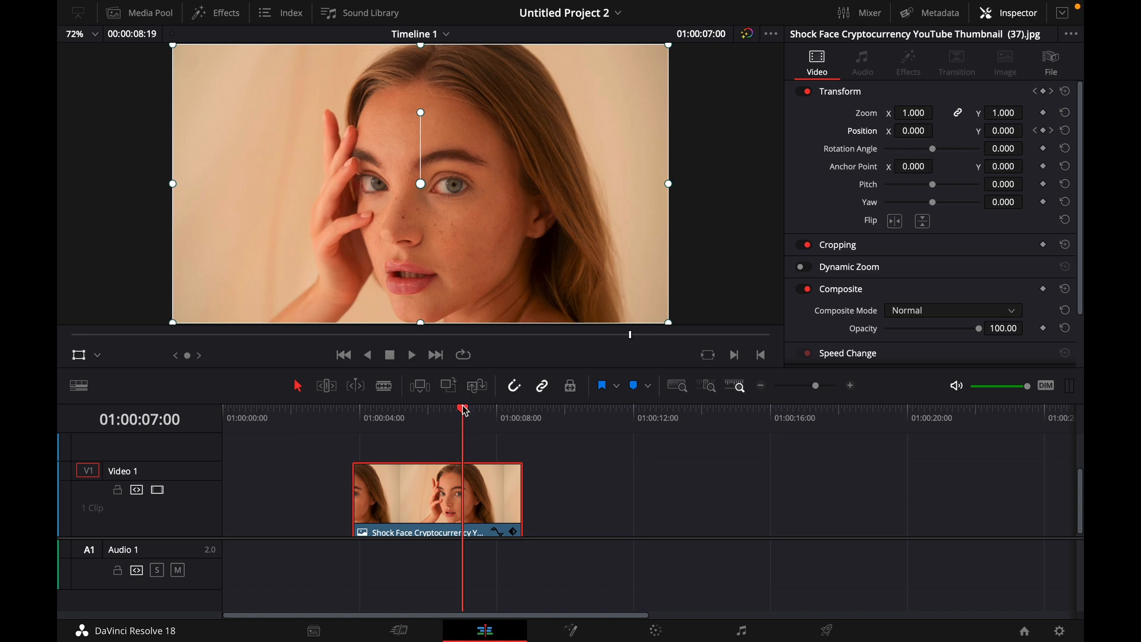
Add starting Zoom and Rotation Angle keyframes at the clip's first frame.
click(354, 417)
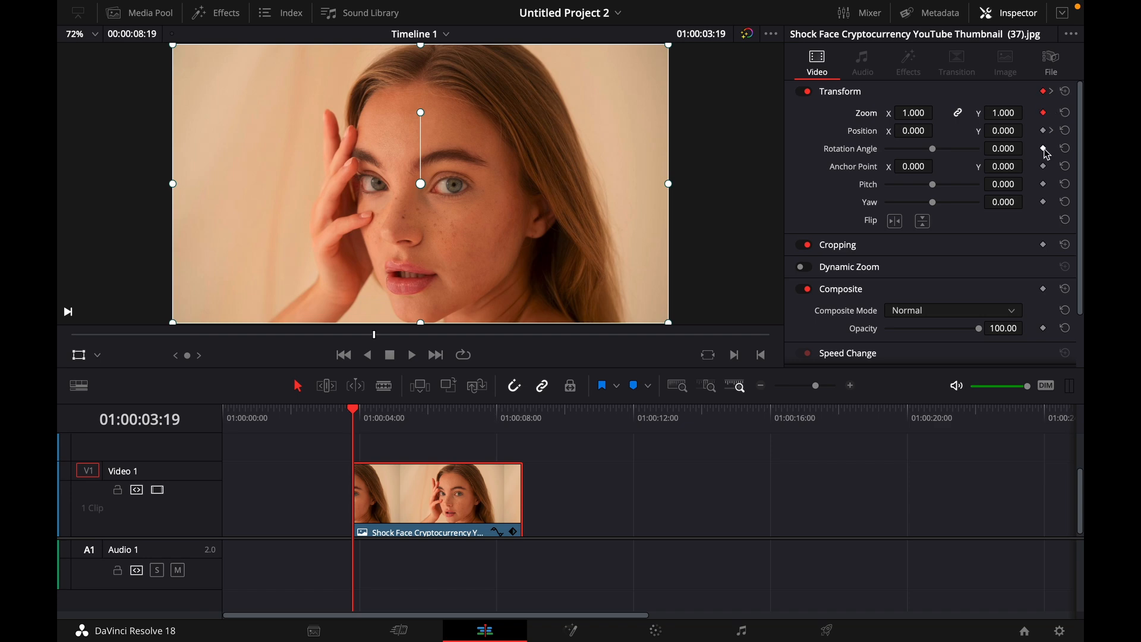
click(1042, 149)
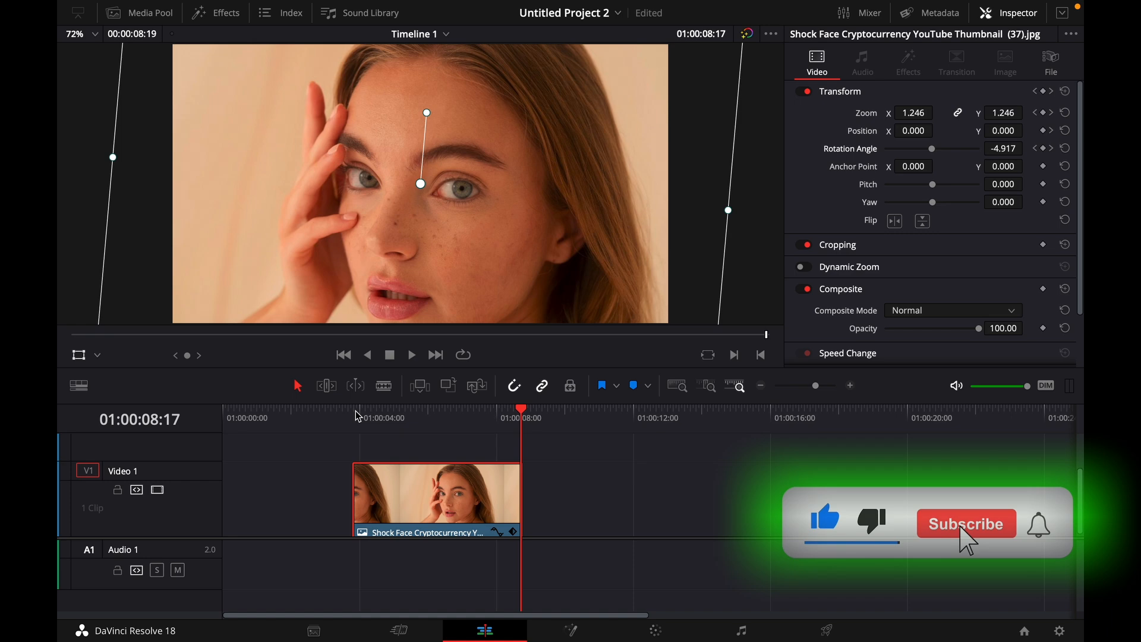
Set ending keyframes near the clip's end with Zoom 1.246 and Rotation Angle -4.917.
click(965, 523)
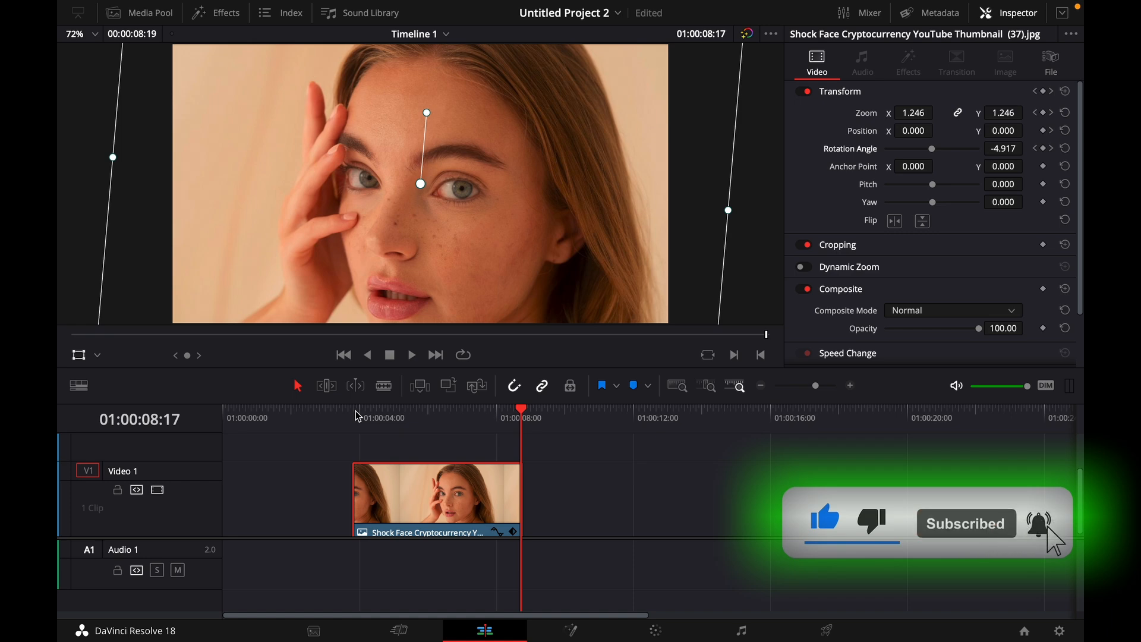